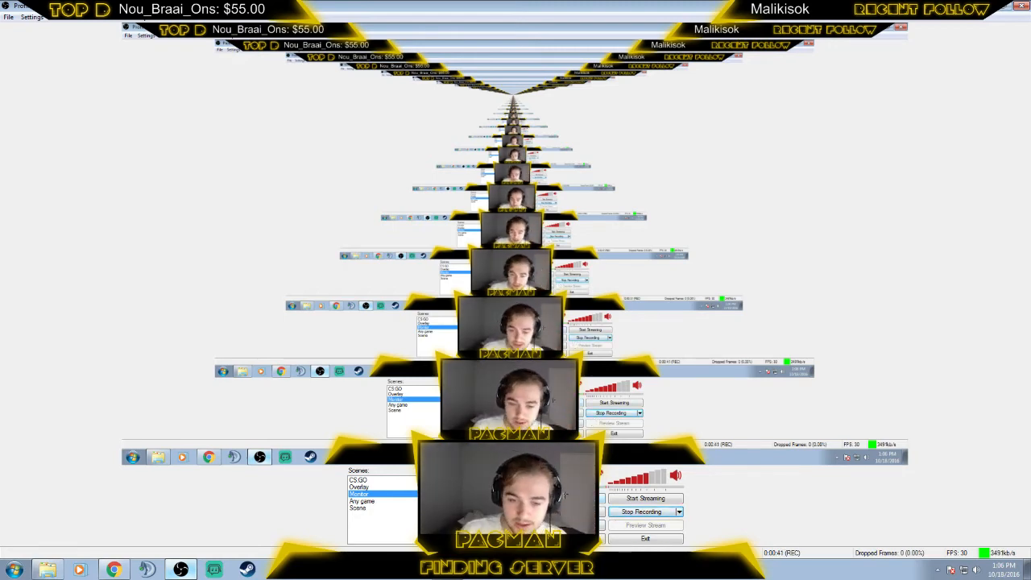
Open Settings on the Encoding page and select the 3000 max bitrate value
left_click(31, 18)
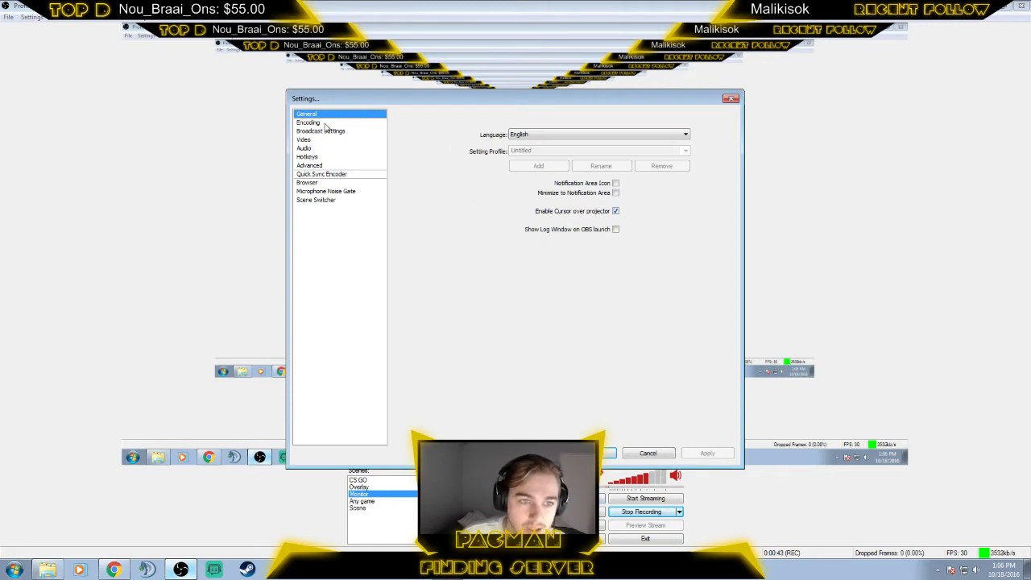
left_click(308, 123)
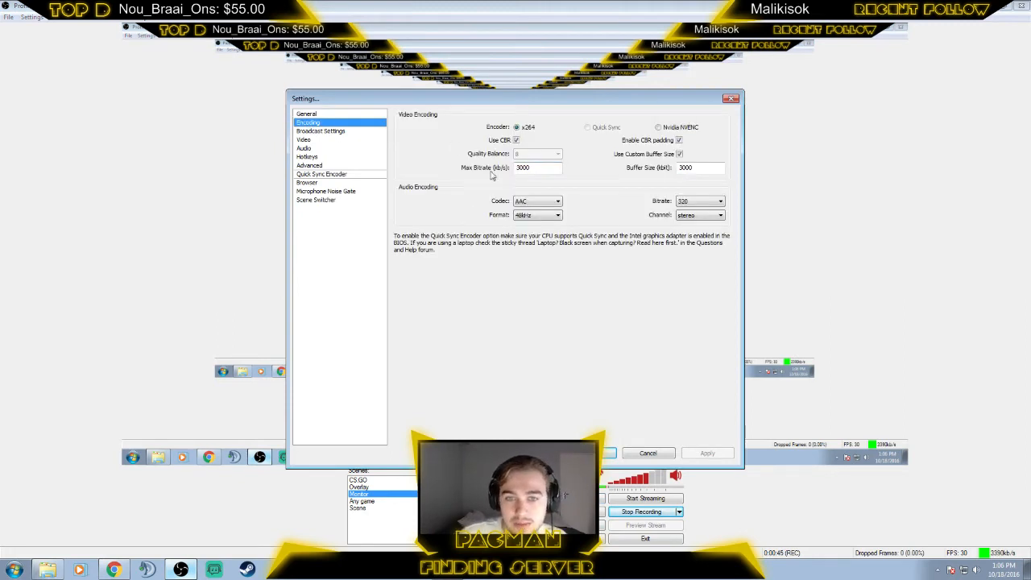
triple_click(538, 167)
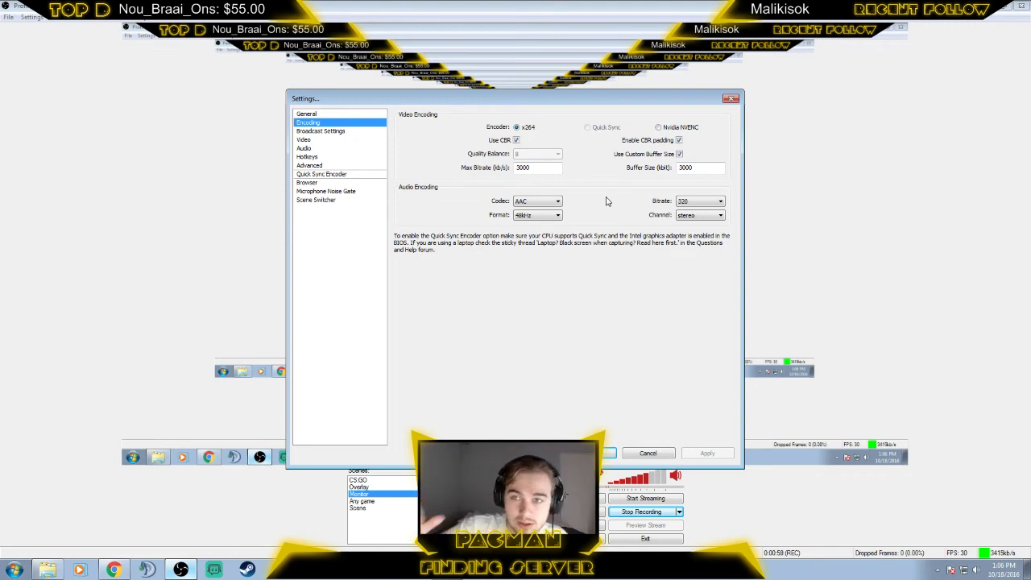
Change max bitrate and buffer size from 3000 to 1250 and apply
triple_click(537, 167)
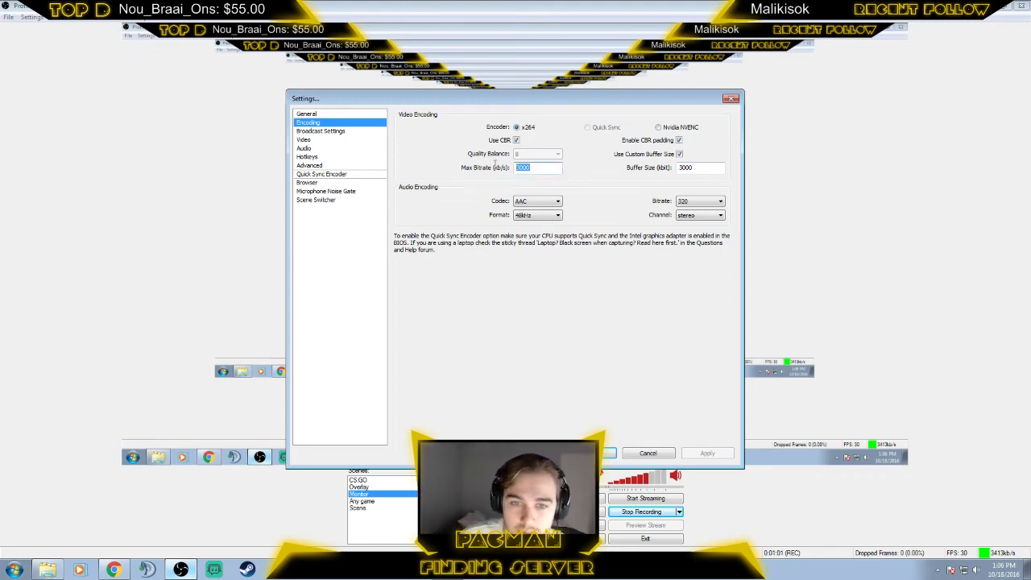
left_click(697, 167)
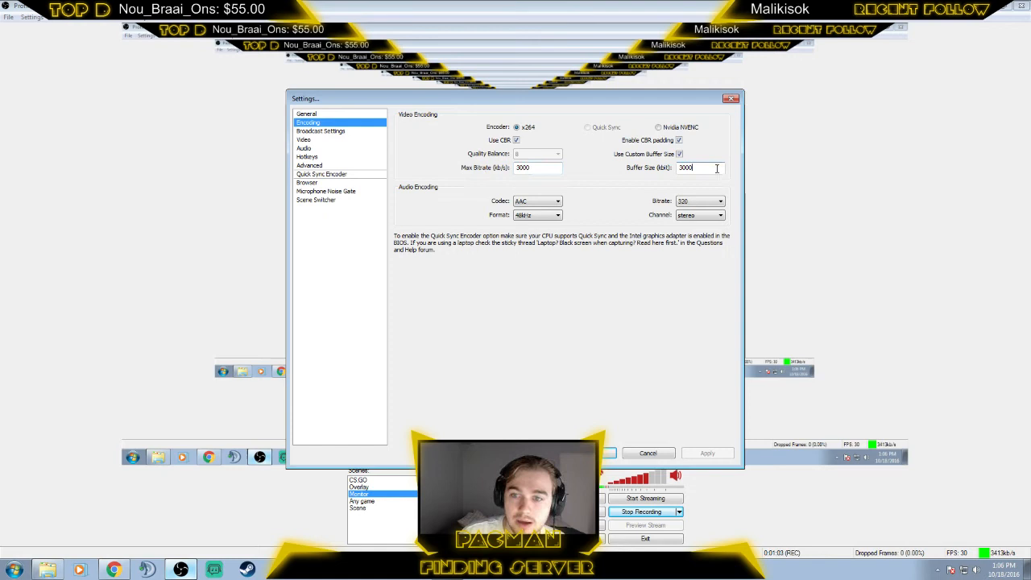
triple_click(538, 167)
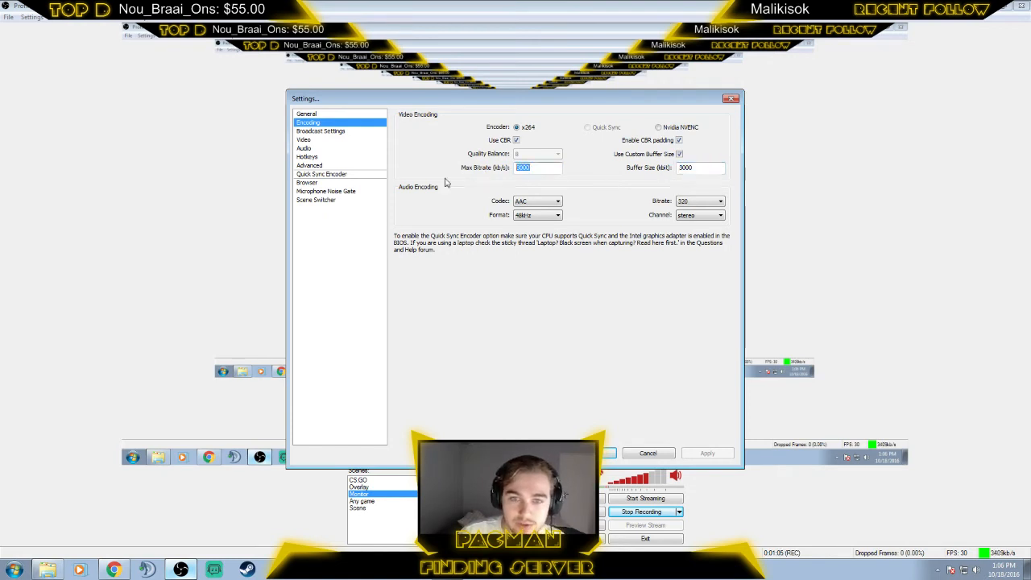
type("1250")
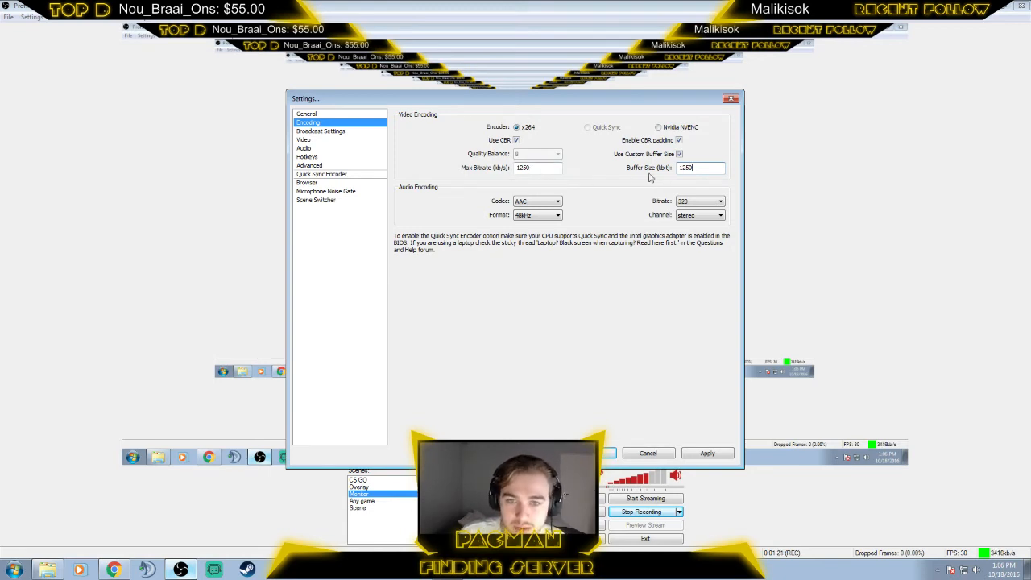
left_click(321, 131)
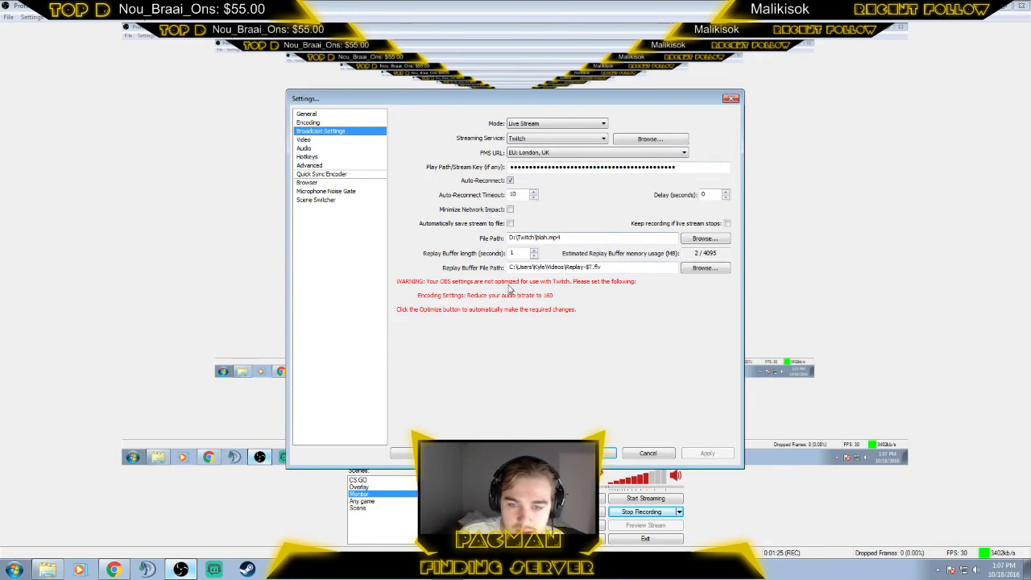
Check the Video page's 1080p-to-1280x720 downscale, then view the Advanced page
left_click(303, 139)
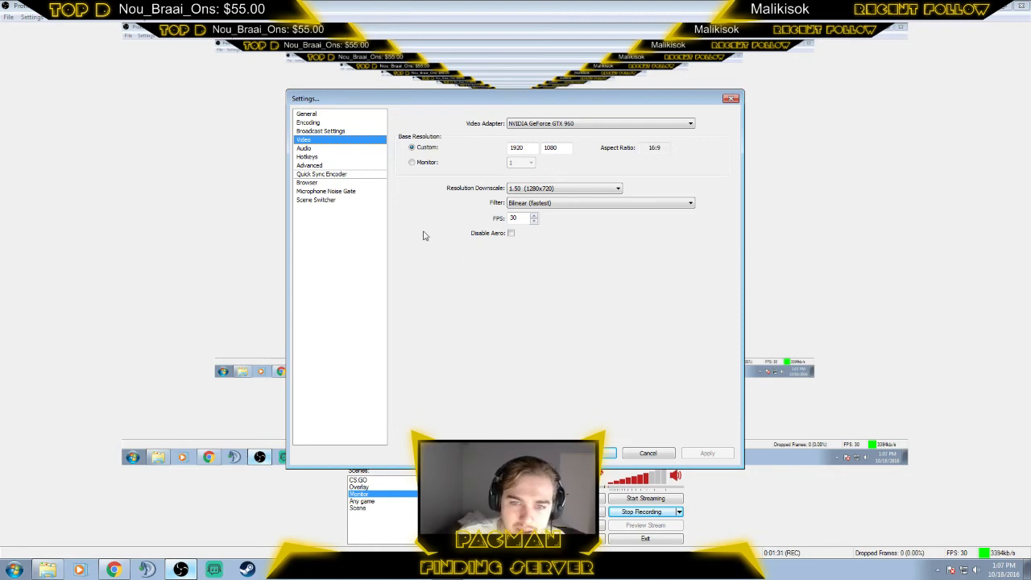
mouse_move(519, 237)
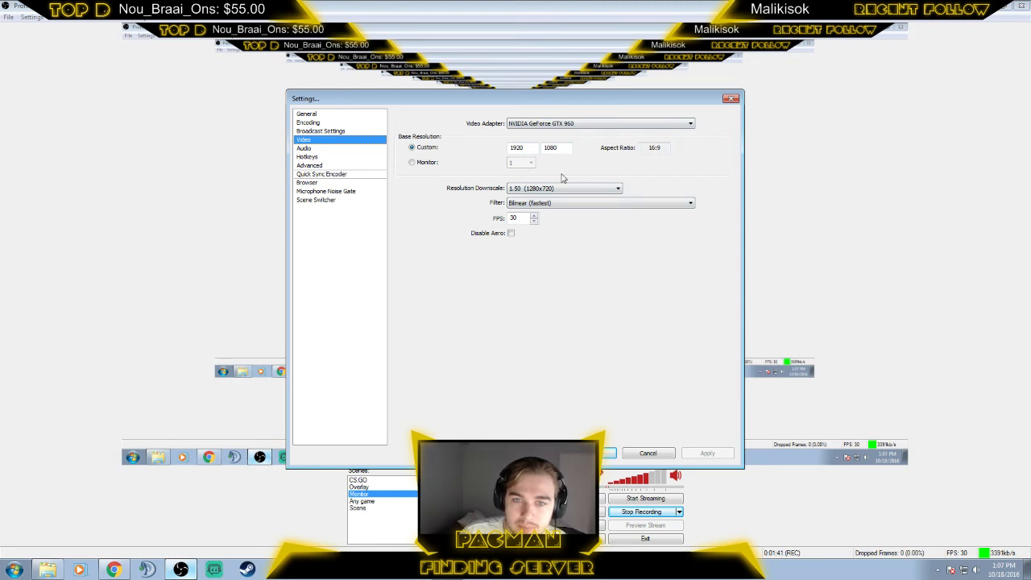
left_click(310, 165)
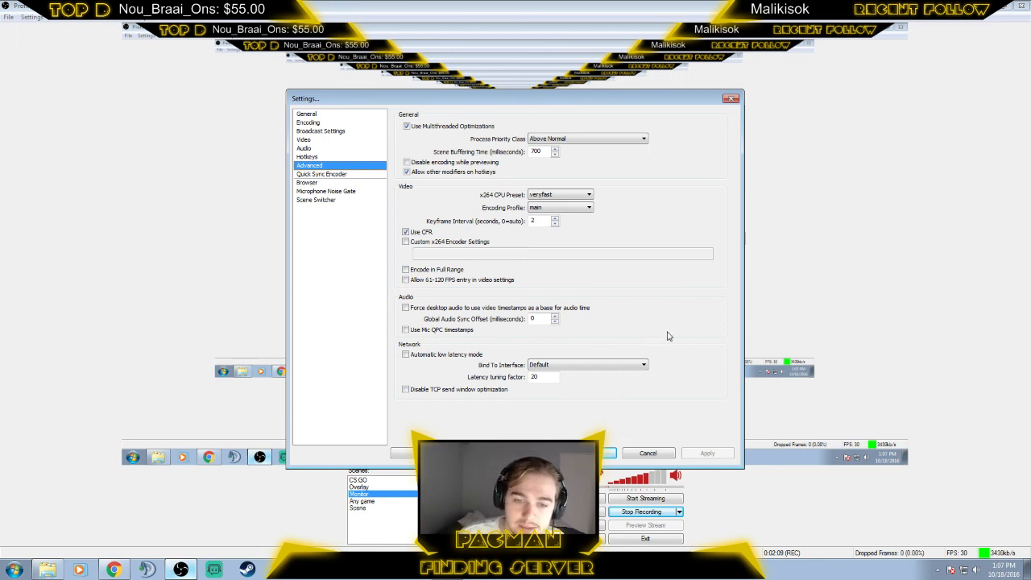
mouse_move(659, 342)
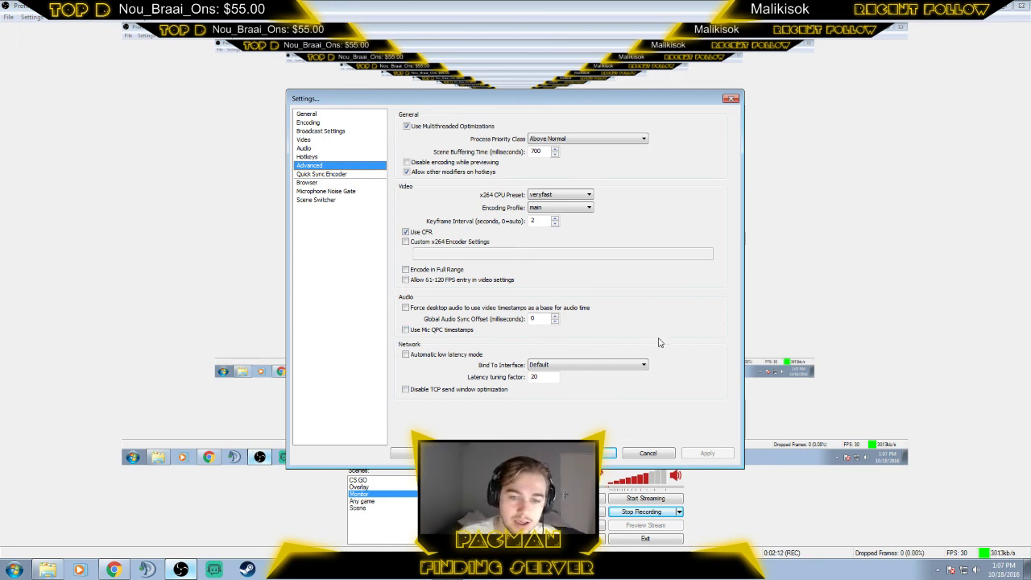
mouse_move(698, 283)
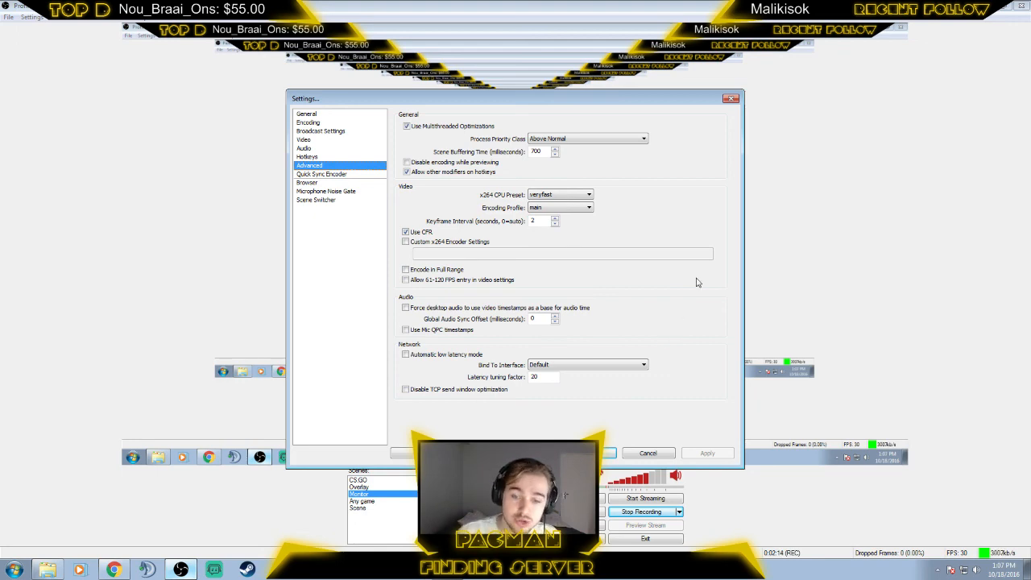